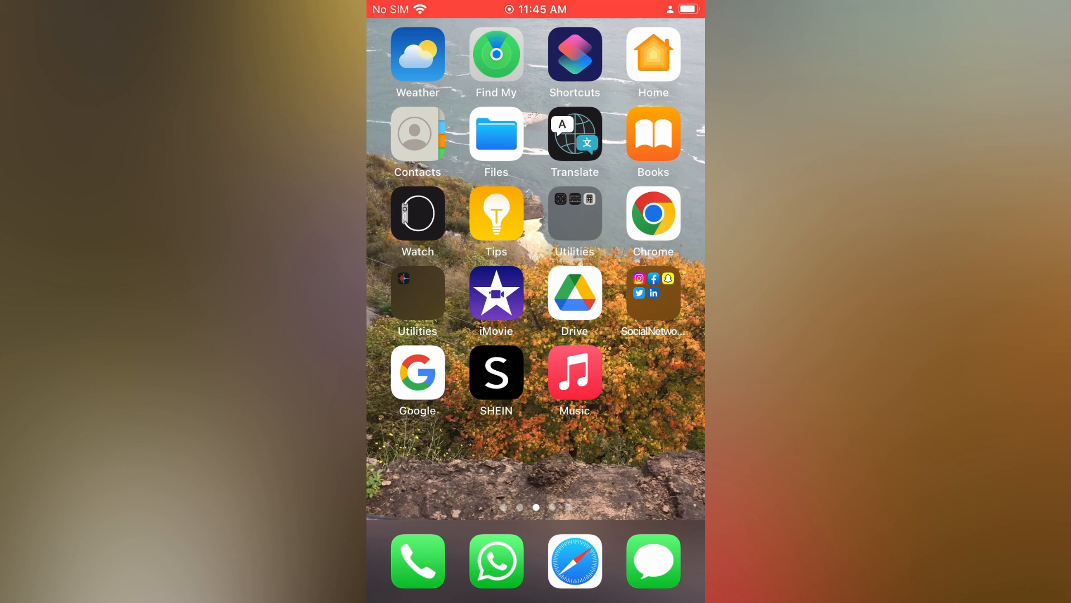
Launch Snapchat from the Social Networking folder on the home screen.
{"action": "left_click", "coordinate": [654, 293]}
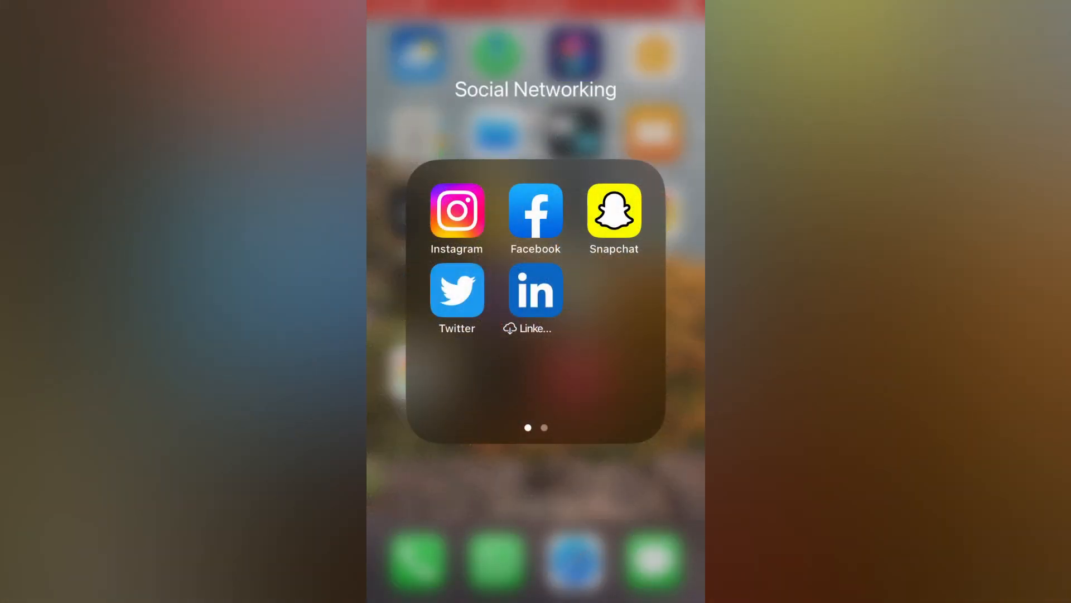
{"action": "left_click", "coordinate": [614, 209]}
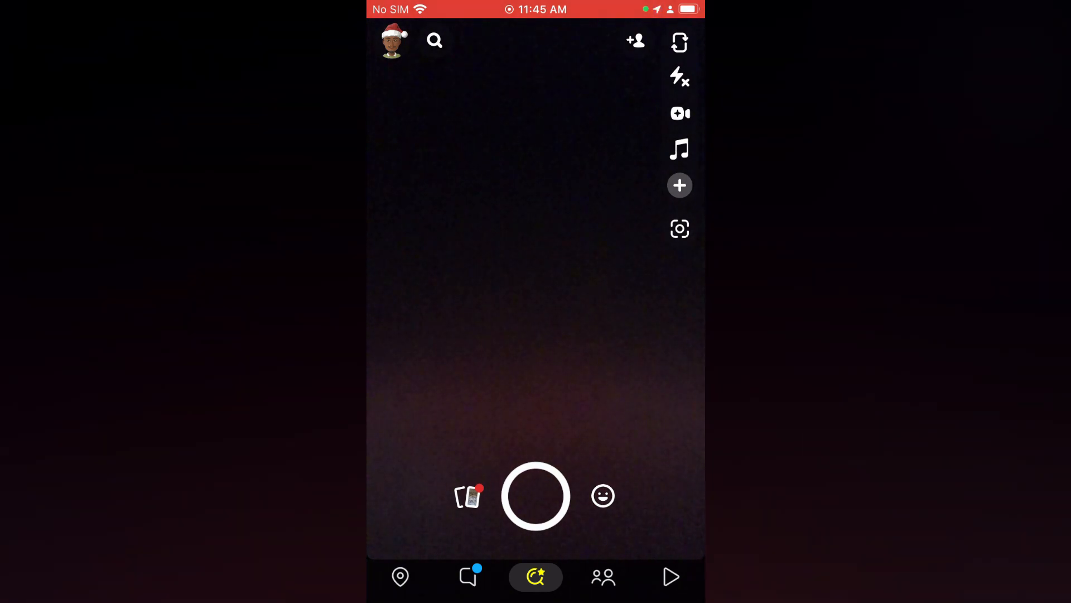
Enable the 3-second Photo Timer from the camera's right toolbar.
{"action": "left_click", "coordinate": [678, 186]}
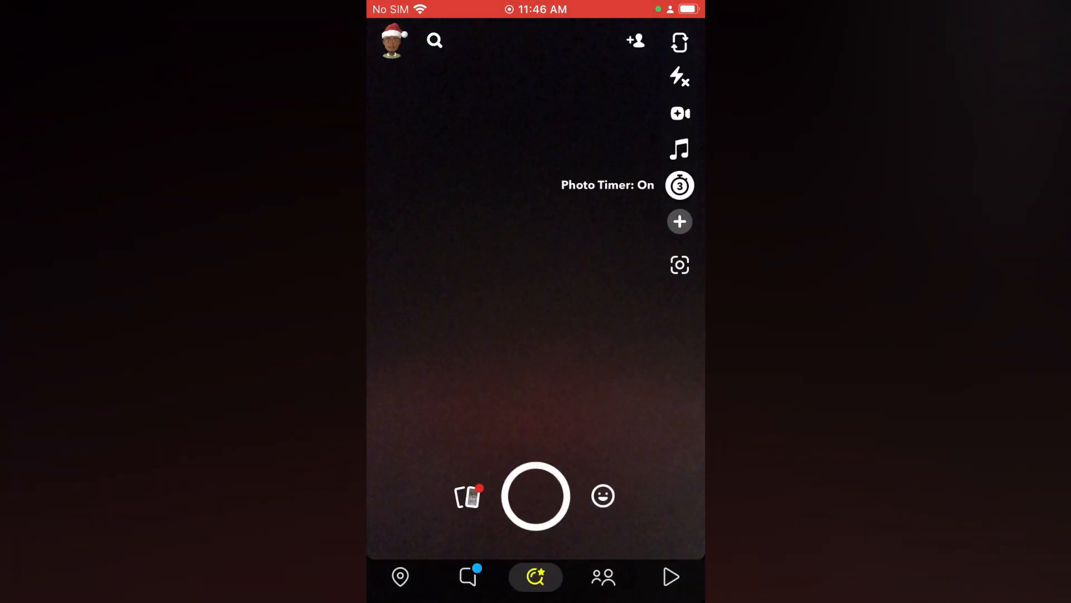
{"action": "left_click", "coordinate": [679, 186]}
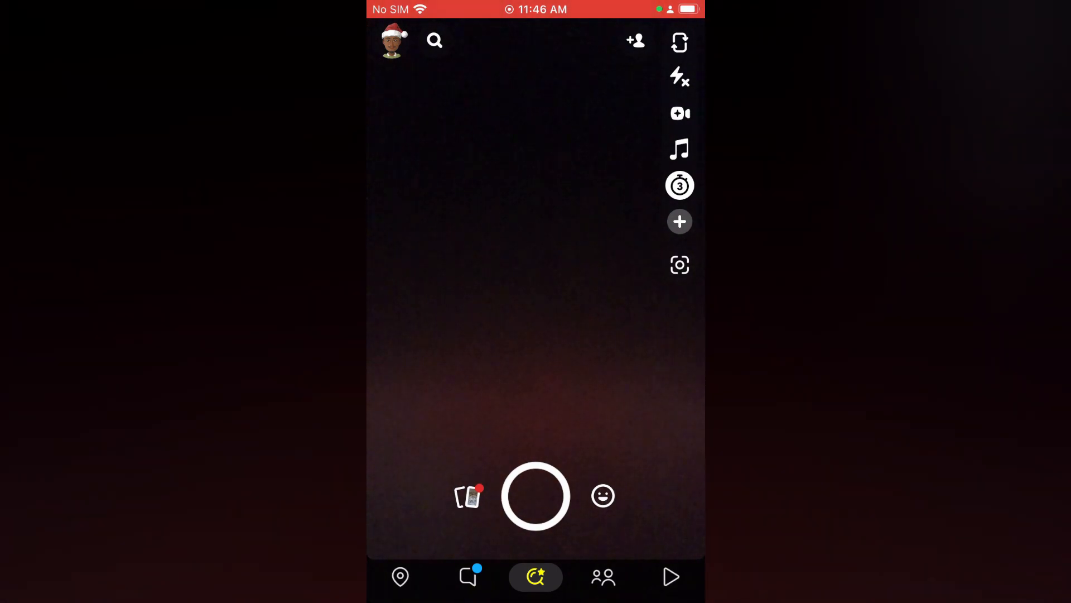
Switch to Video Timer and drag its length slider to about 3 seconds.
{"action": "left_click", "coordinate": [678, 185]}
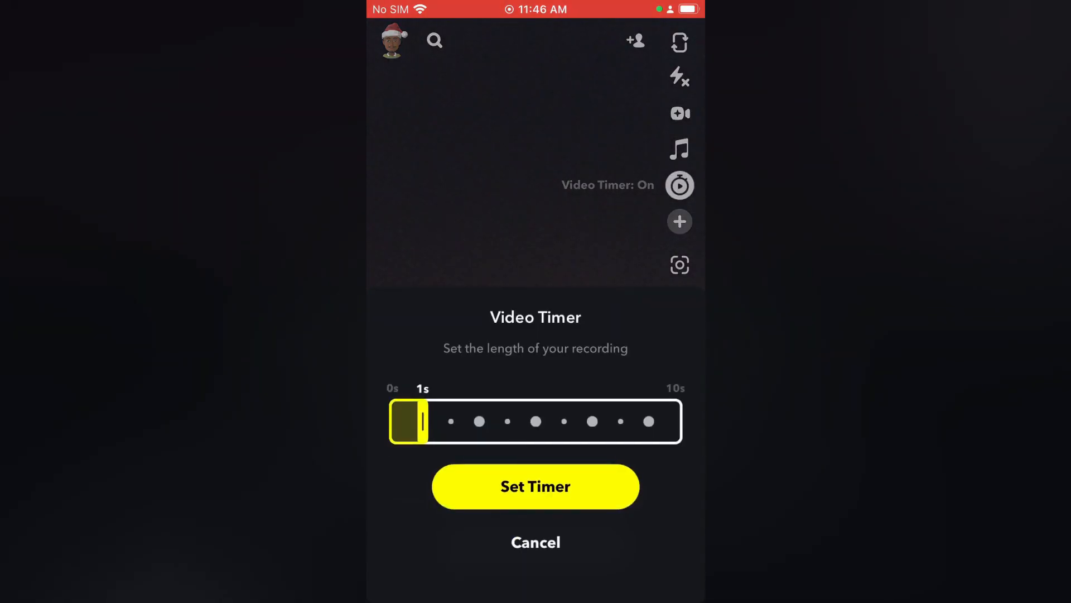
{"action": "left_click_drag", "start_coordinate": [410, 421], "coordinate": [441, 420]}
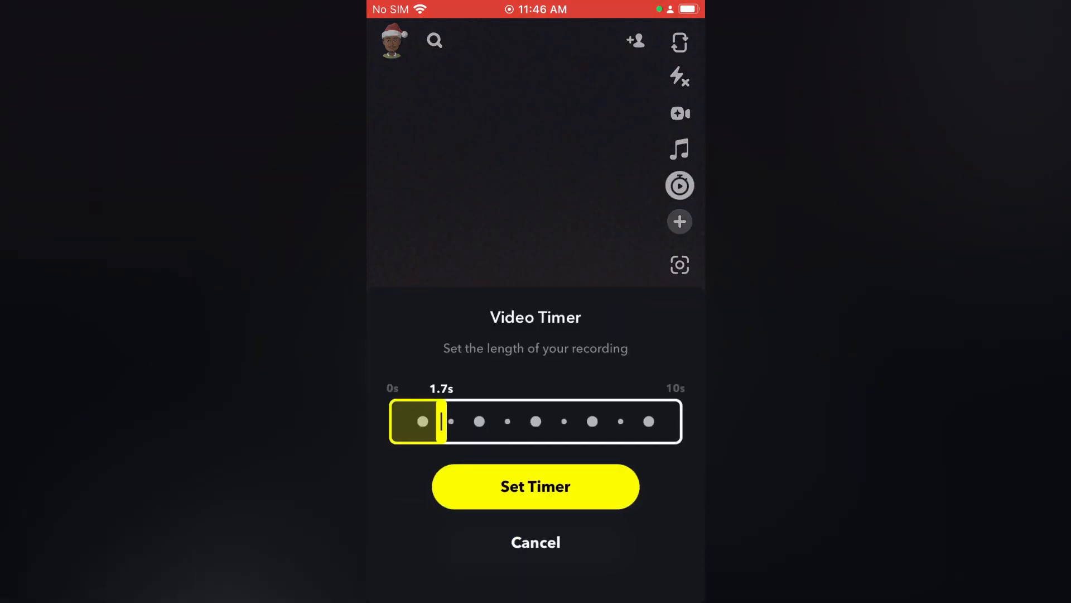
{"action": "left_click_drag", "start_coordinate": [437, 421], "coordinate": [656, 420]}
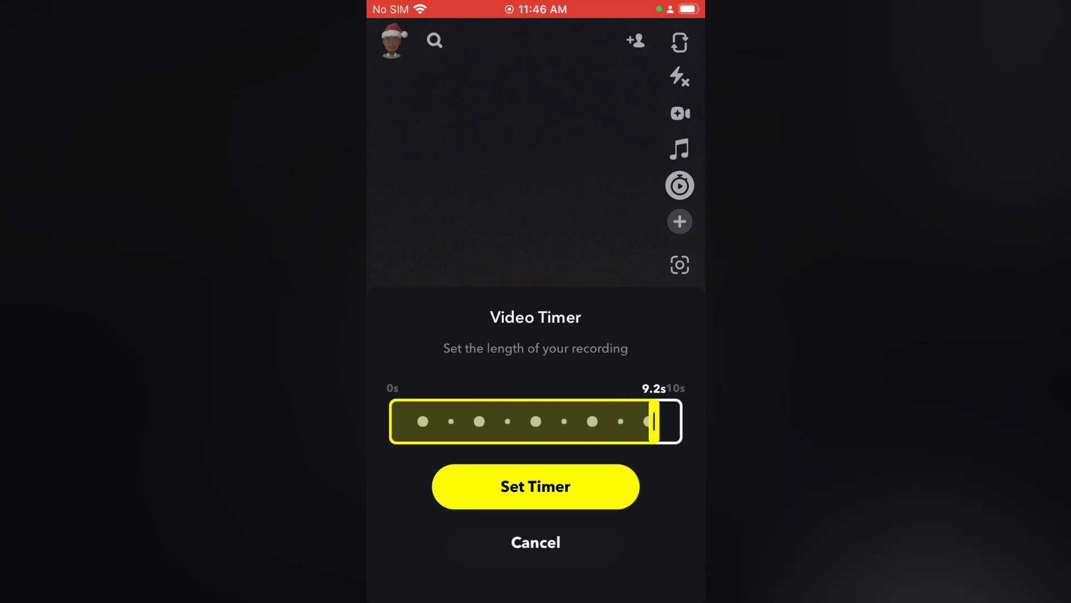
{"action": "left_click_drag", "start_coordinate": [656, 420], "coordinate": [676, 421]}
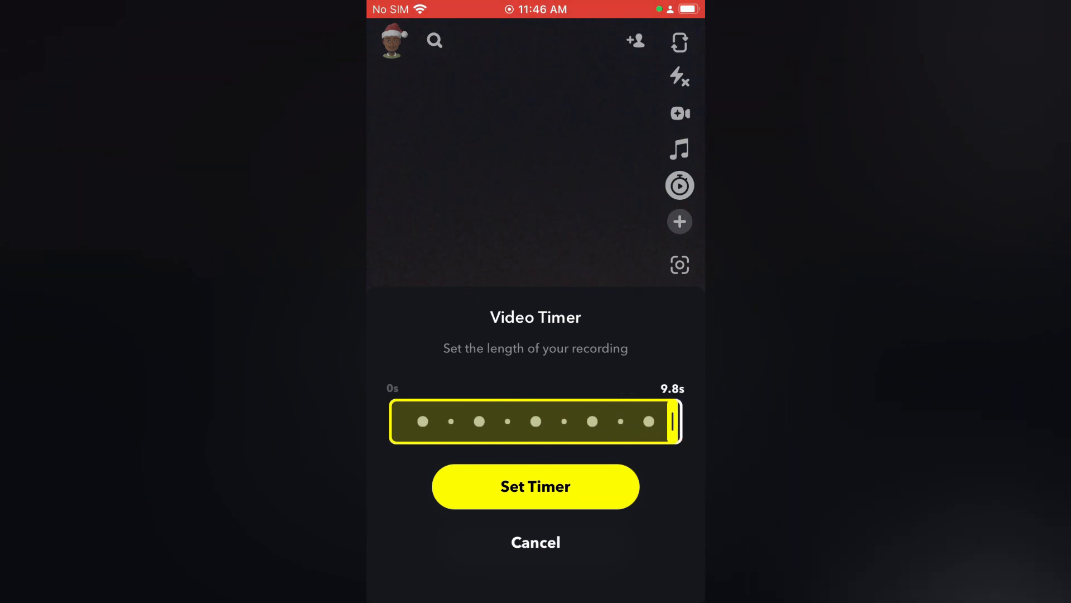
{"action": "left_click_drag", "start_coordinate": [656, 420], "coordinate": [502, 421]}
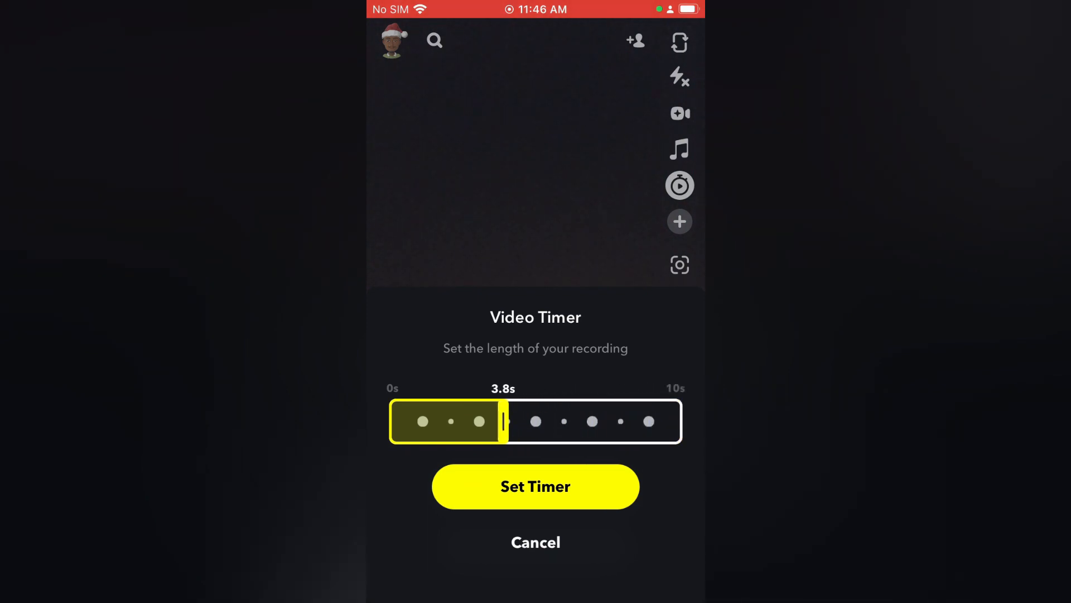
{"action": "left_click_drag", "start_coordinate": [502, 420], "coordinate": [470, 420]}
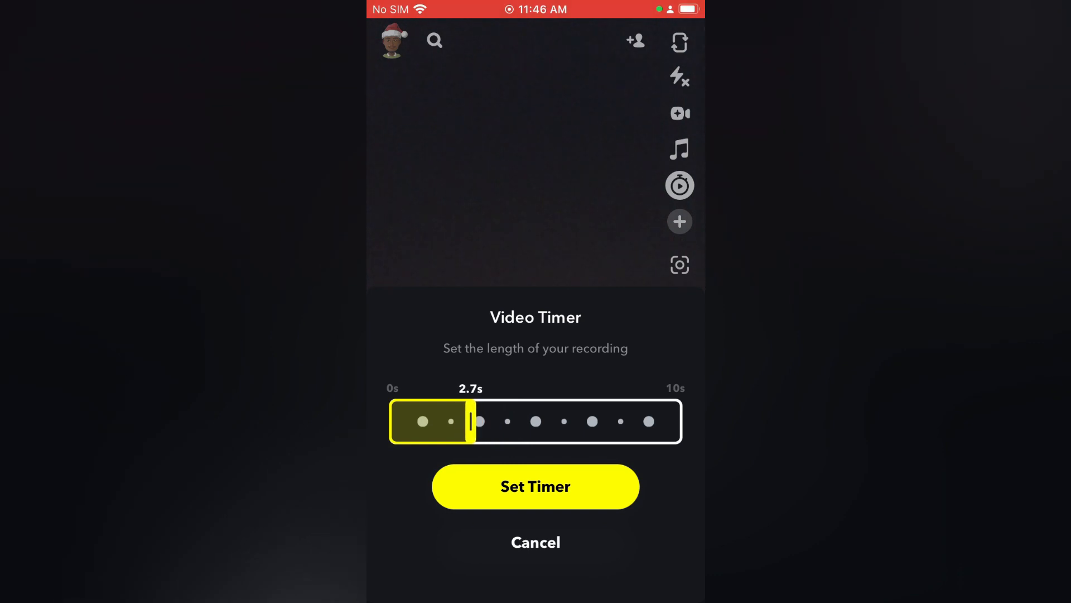
{"action": "left_click_drag", "start_coordinate": [470, 421], "coordinate": [480, 420]}
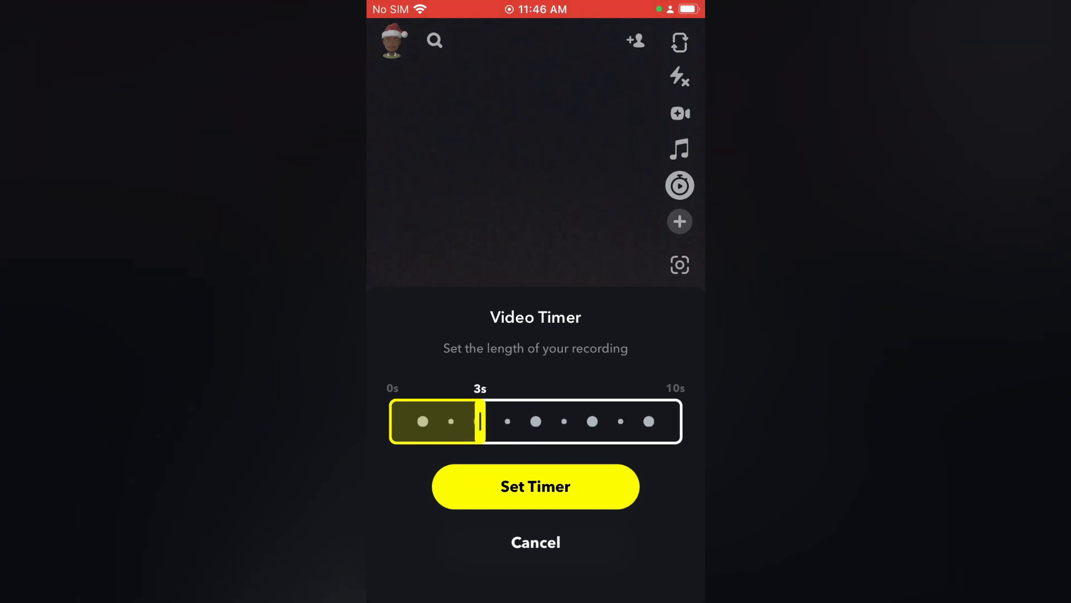